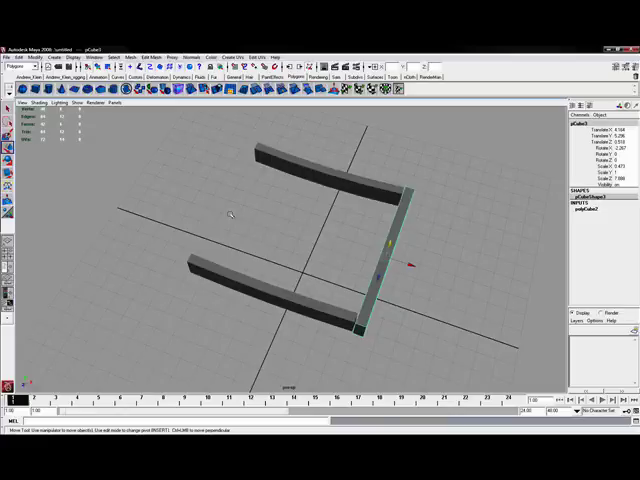
pyautogui.moveTo(292, 232)
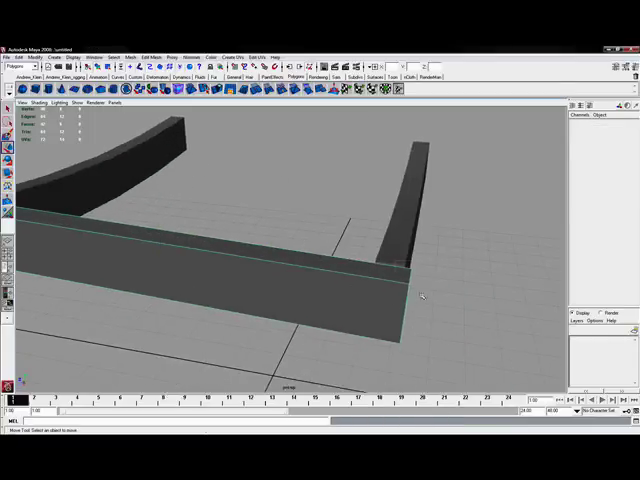
# Select the front crossbar and duplicate it via the Edit menu.
pyautogui.click(400, 290)
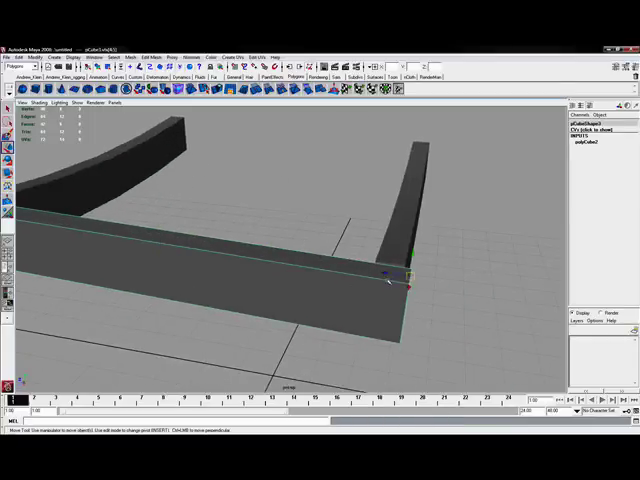
pyautogui.rightClick(384, 280)
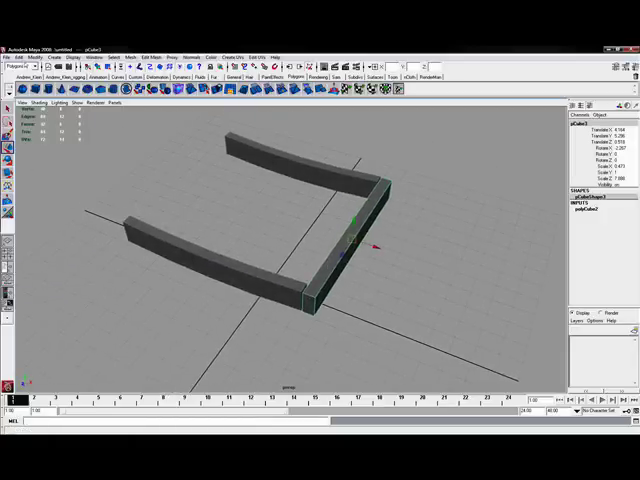
pyautogui.click(20, 44)
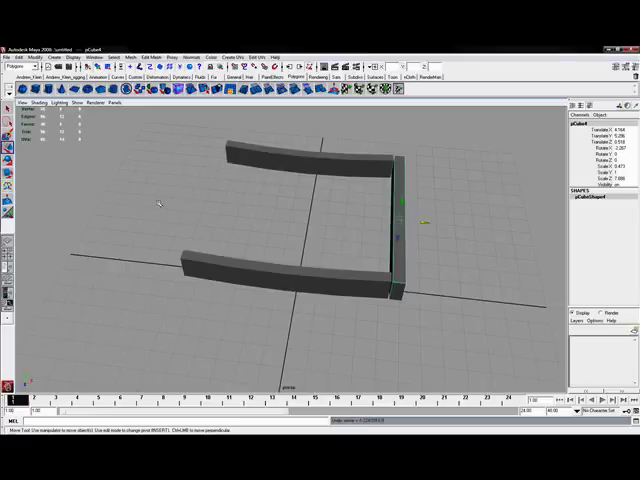
pyautogui.moveTo(472, 212)
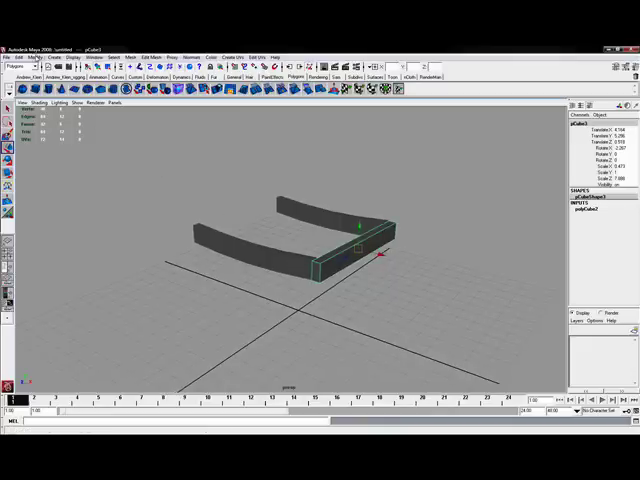
pyautogui.click(36, 56)
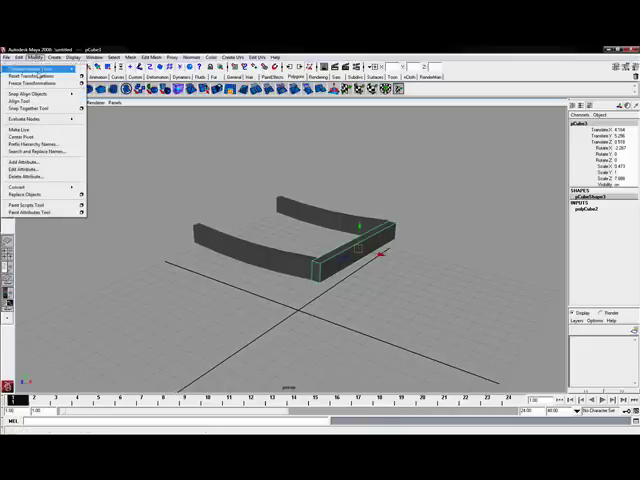
pyautogui.moveTo(40, 74)
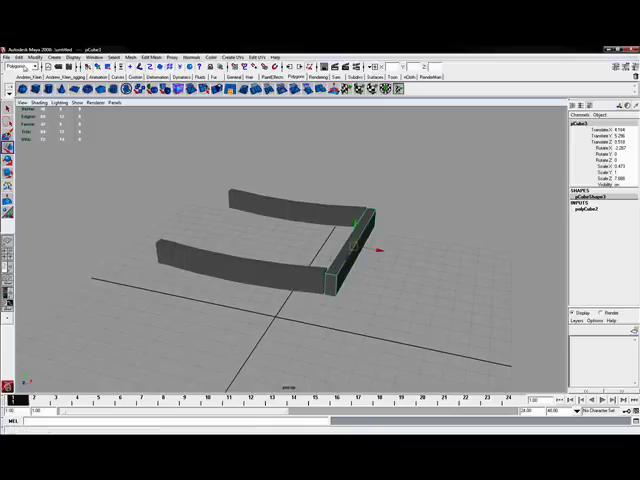
pyautogui.click(40, 44)
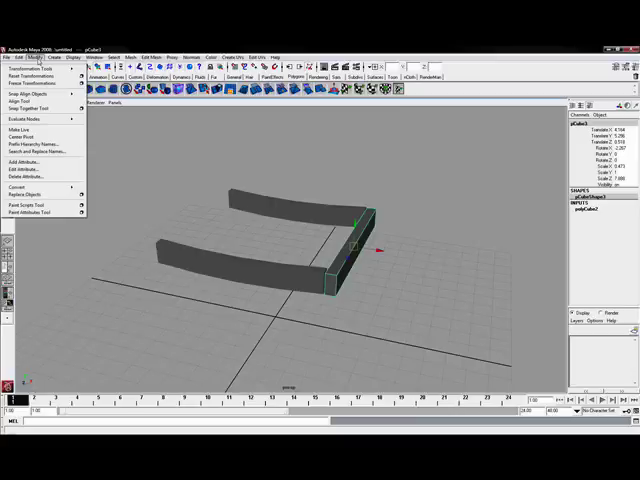
pyautogui.moveTo(38, 82)
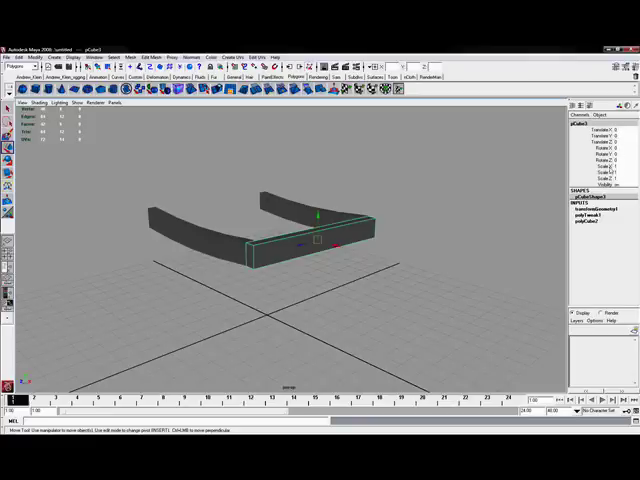
pyautogui.moveTo(318, 232)
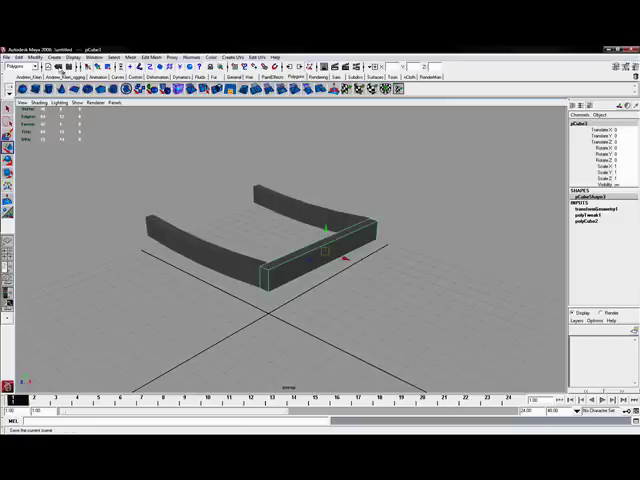
# Mirror the curved side bar with Duplicate Special at Scale X -1 and apply.
pyautogui.click(16, 44)
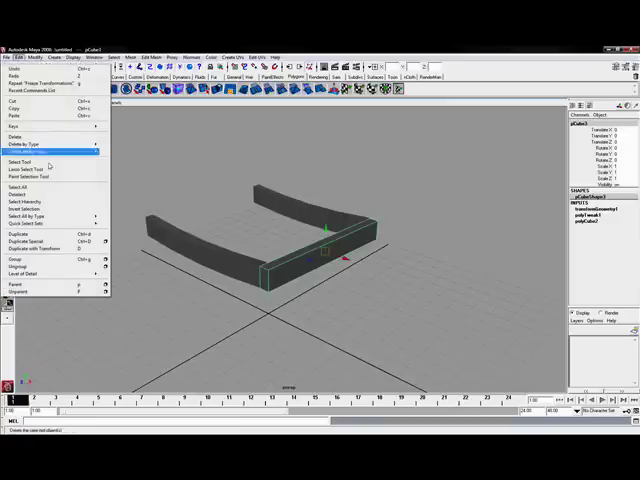
pyautogui.moveTo(44, 246)
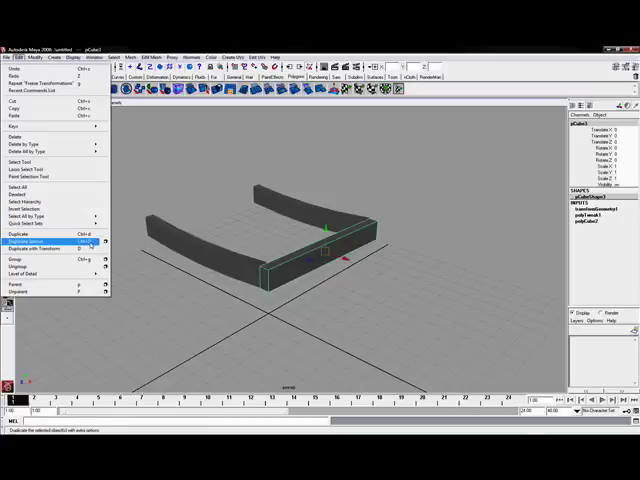
pyautogui.moveTo(44, 240)
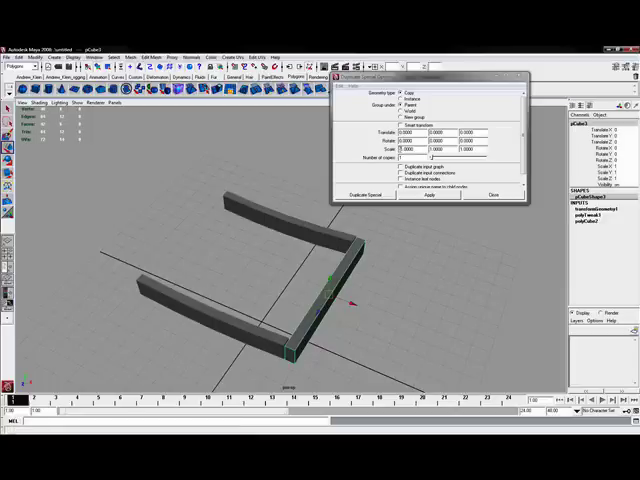
pyautogui.click(410, 148)
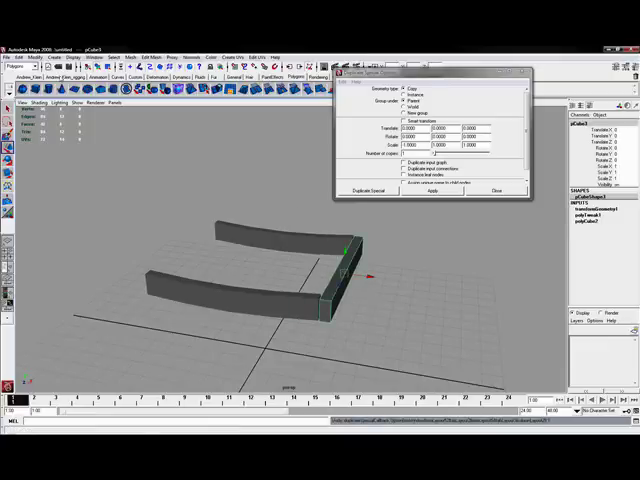
pyautogui.click(30, 44)
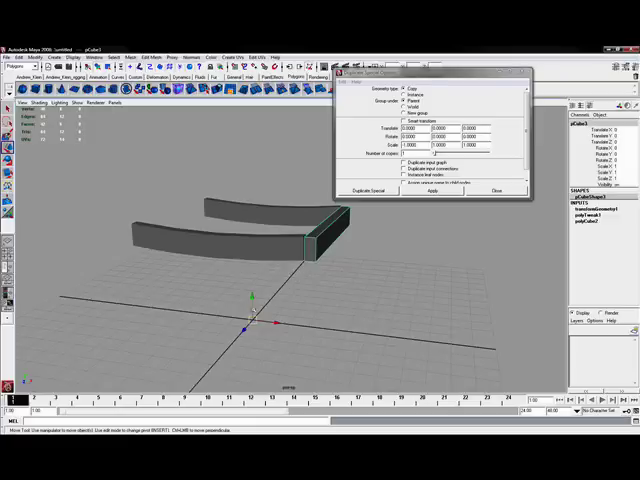
pyautogui.moveTo(248, 188)
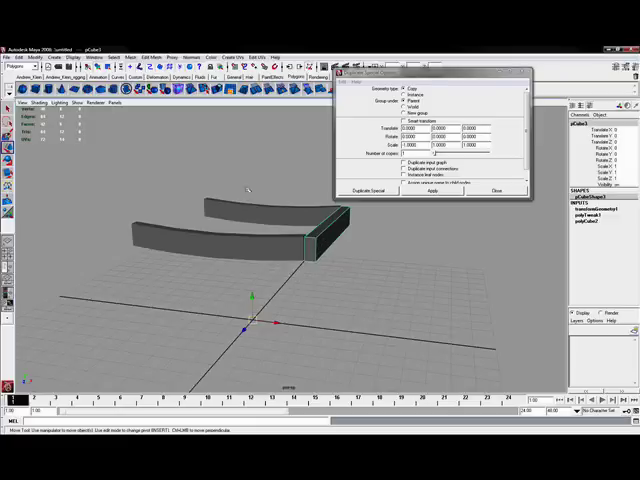
# Mirror the end bar with a negative scale to close the frame into a rectangle.
pyautogui.click(432, 190)
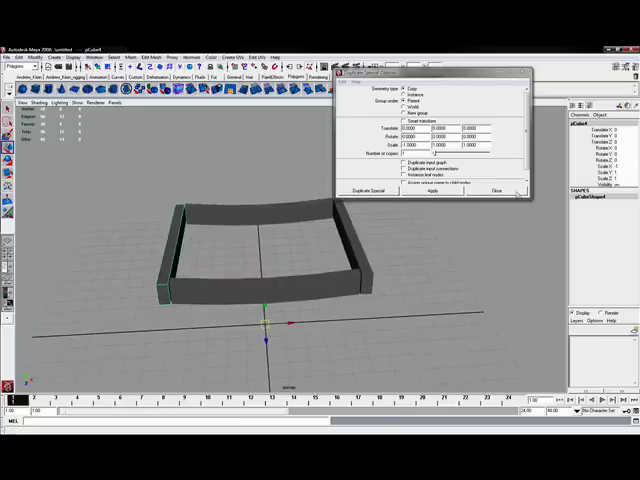
pyautogui.click(510, 192)
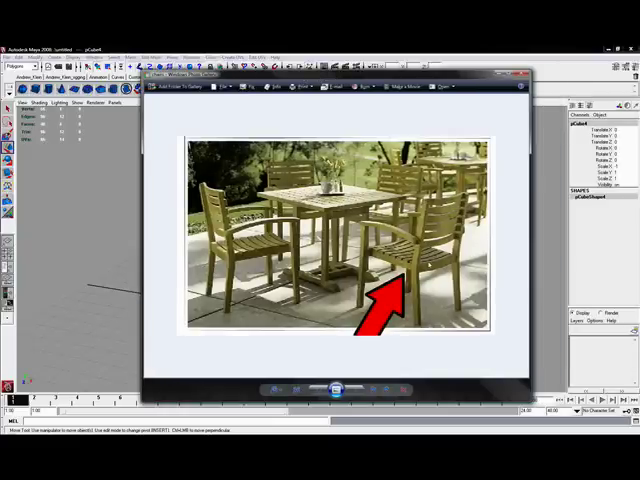
# View the garden-chair reference photo in Windows Photo Viewer.
pyautogui.click(528, 74)
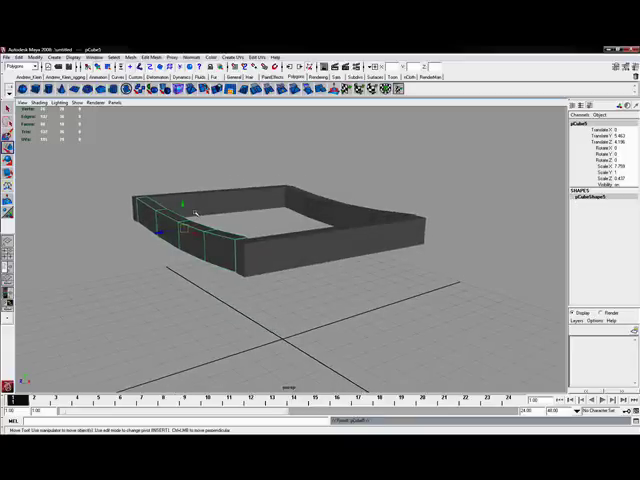
# Orbit to a side view of the frame to prepare for placing the first slat.
pyautogui.moveTo(184, 204); pyautogui.dragTo(180, 180)
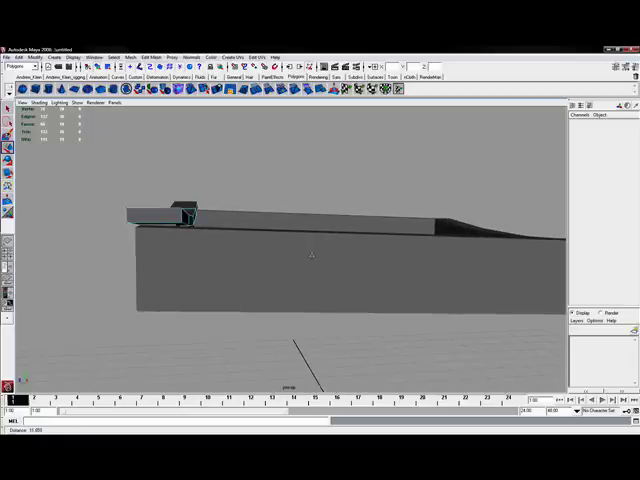
pyautogui.moveTo(320, 250); pyautogui.dragTo(240, 240)
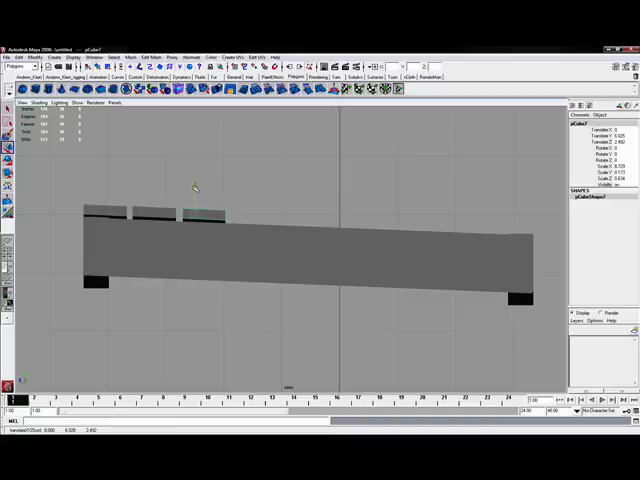
pyautogui.moveTo(284, 236)
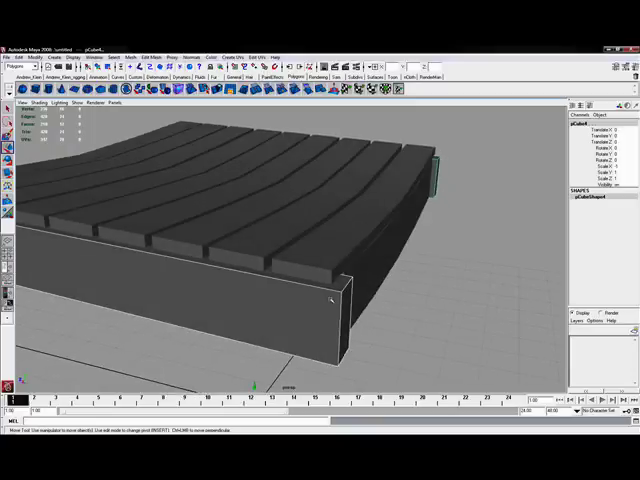
# Add the side bar to the selection of seat pieces for grouping with Ctrl+G.
pyautogui.rightClick(330, 300)
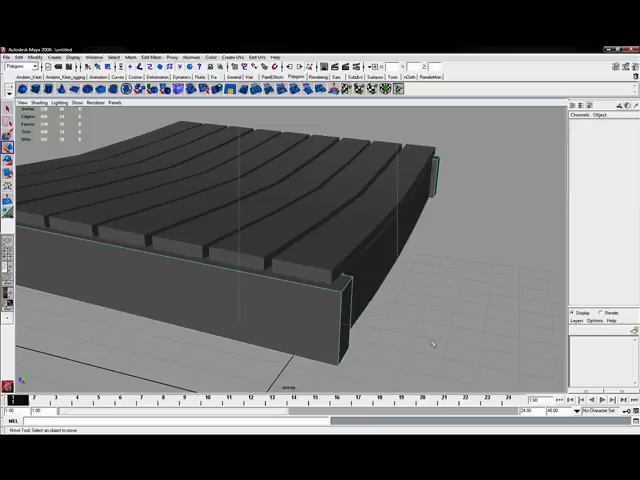
pyautogui.click(342, 320)
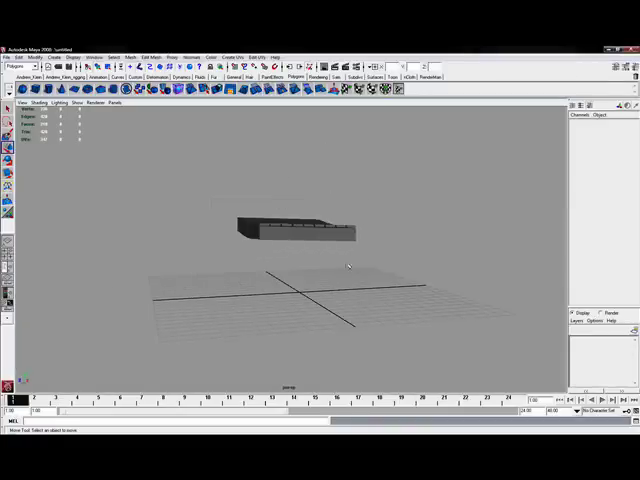
# Select the grouped seat to lift it along the Y axis.
pyautogui.click(300, 222)
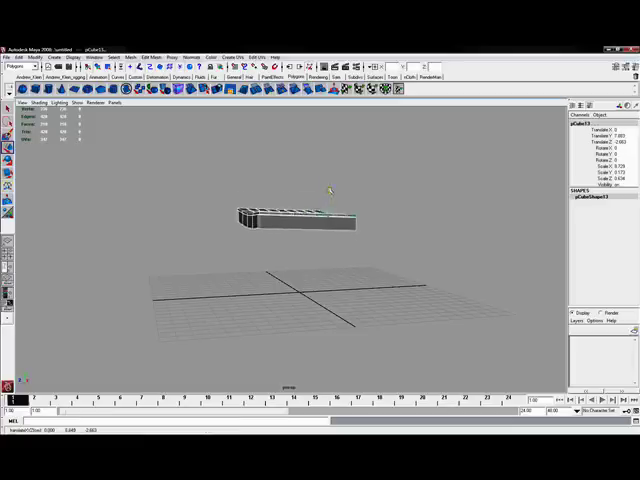